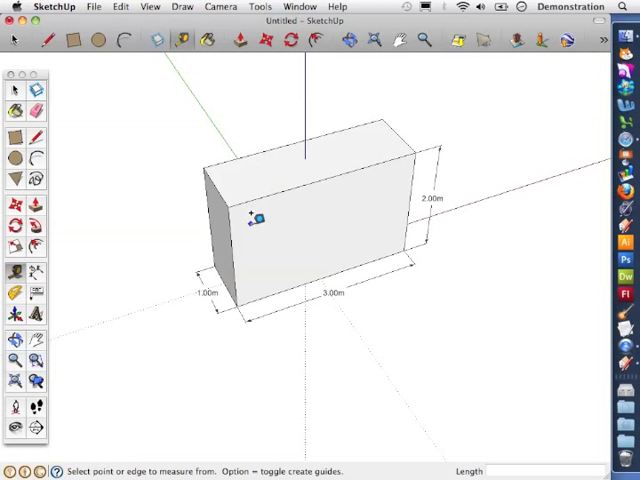
mouse_move(231, 250)
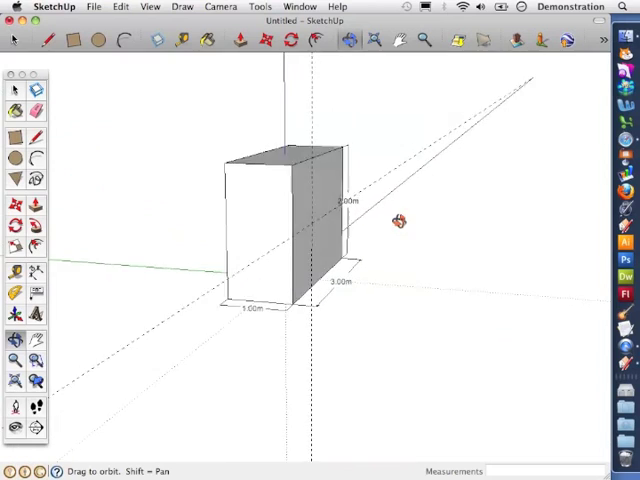
Step: Place a Tape Measure guideline parallel to the box edge, 1m away
left_click_drag(398, 220, 265, 249)
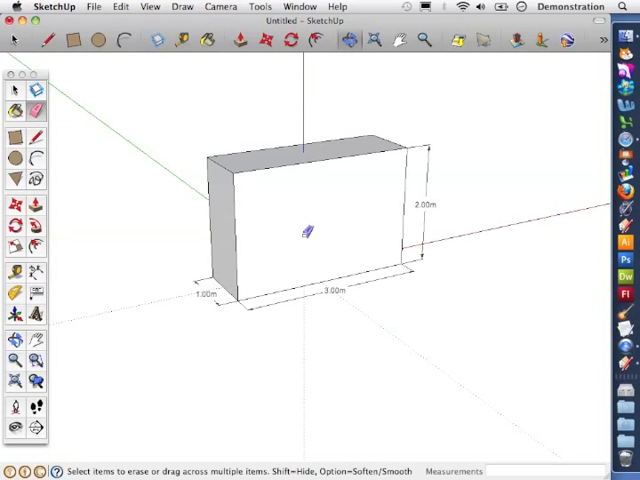
mouse_move(65, 168)
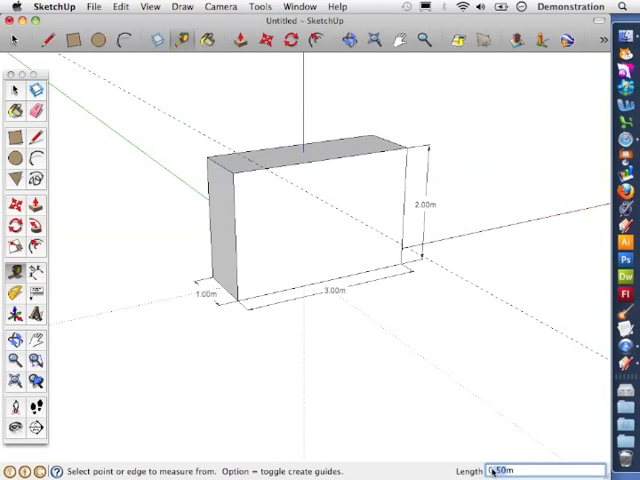
type("1m")
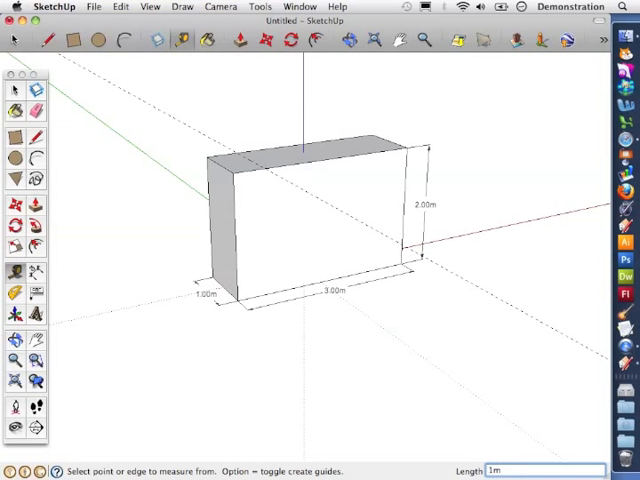